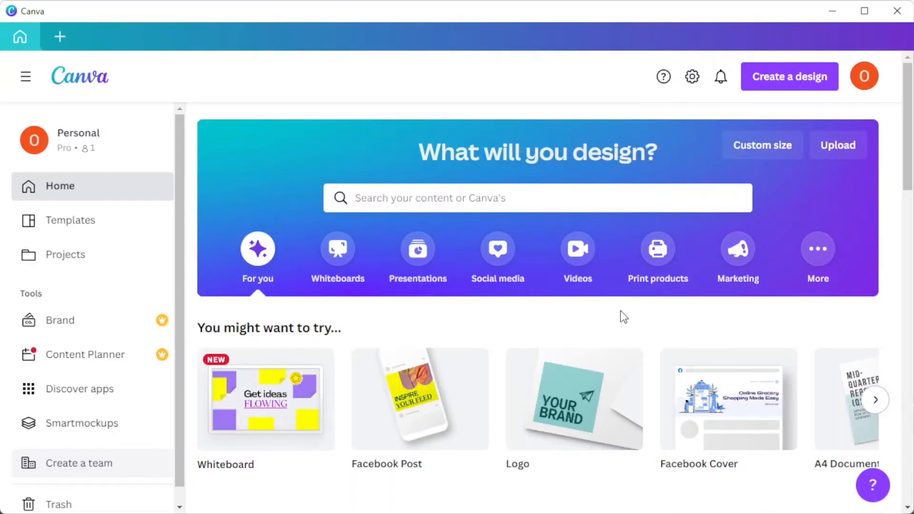
pyautogui.moveTo(619, 315)
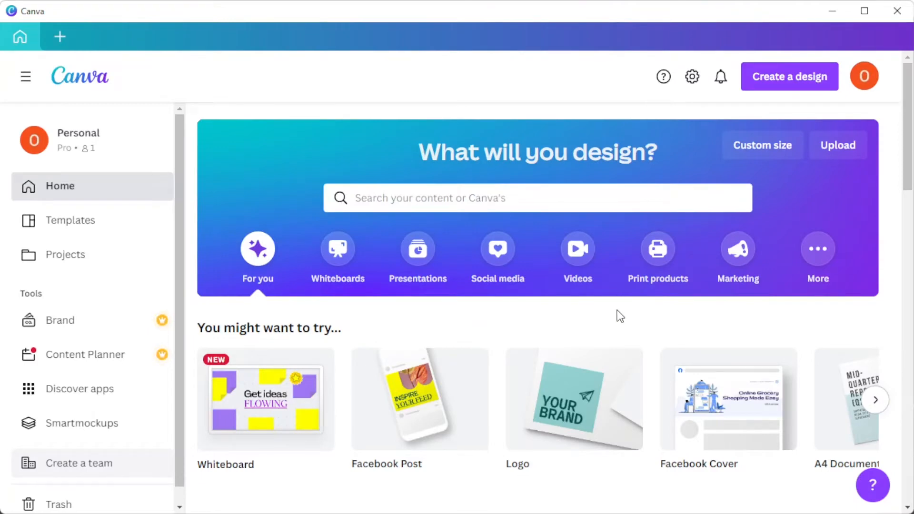
# Search Canva templates for 'menu' and browse the Category, Style and Theme filters
pyautogui.write('men')
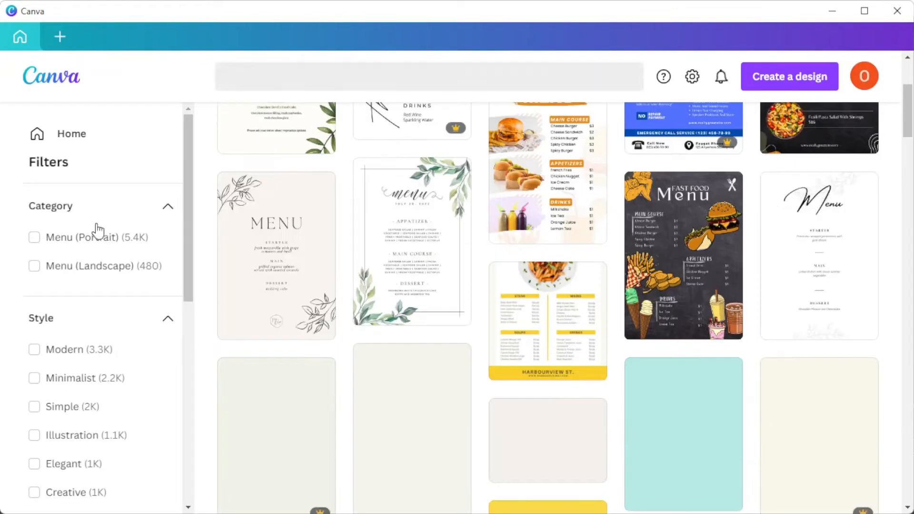
pyautogui.write('menu')
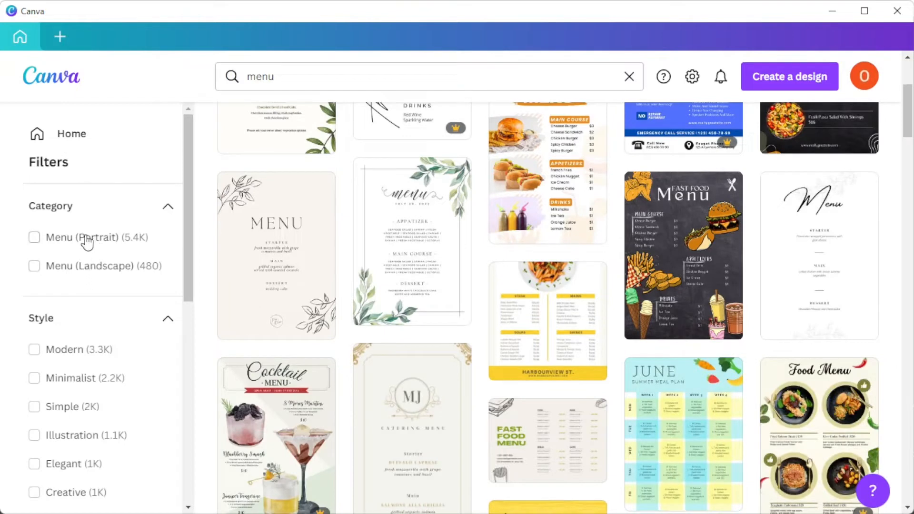
pyautogui.moveTo(86, 272)
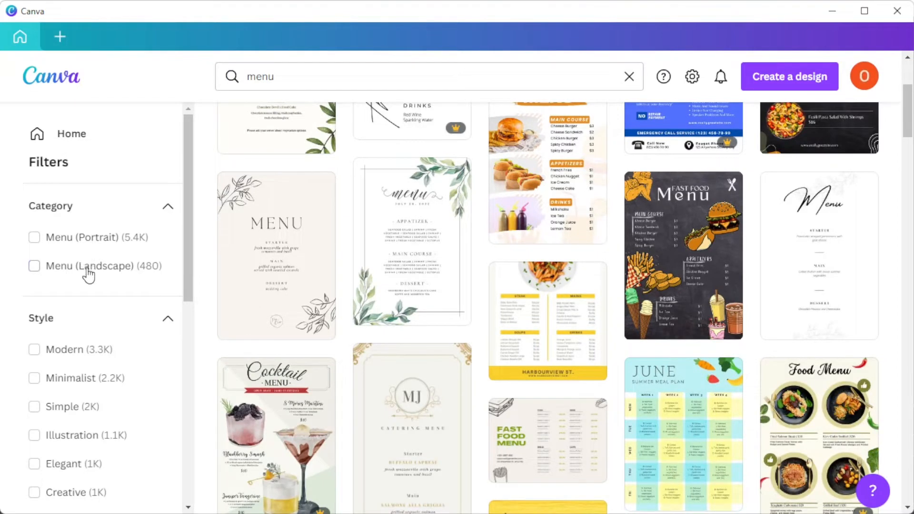
pyautogui.moveTo(110, 293)
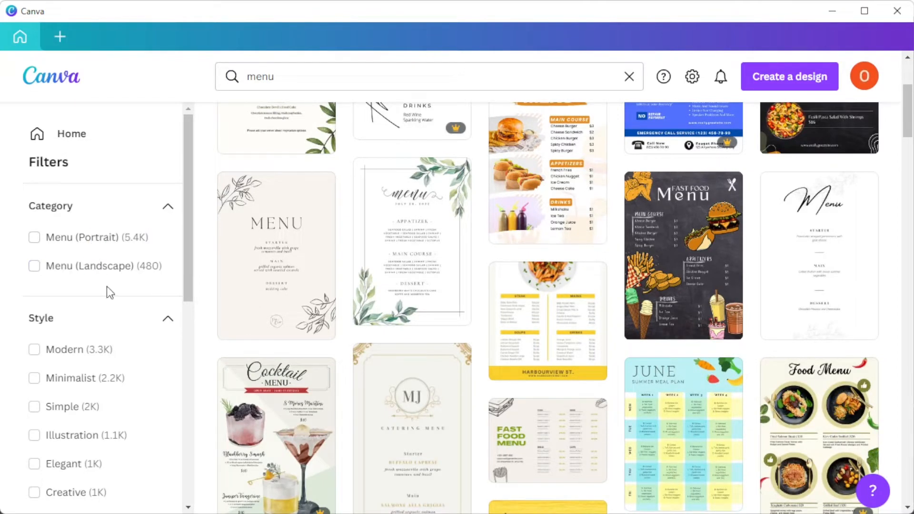
pyautogui.scroll(-3)
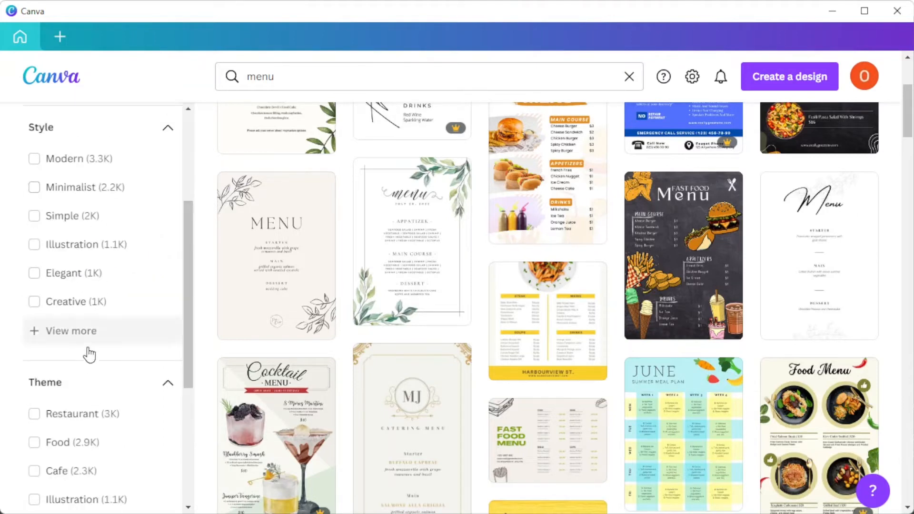
pyautogui.moveTo(99, 167)
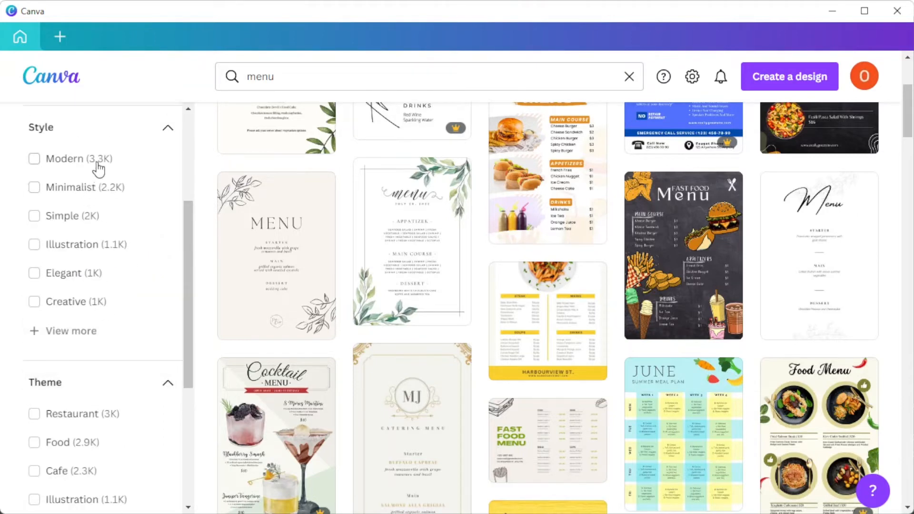
pyautogui.scroll(-3)
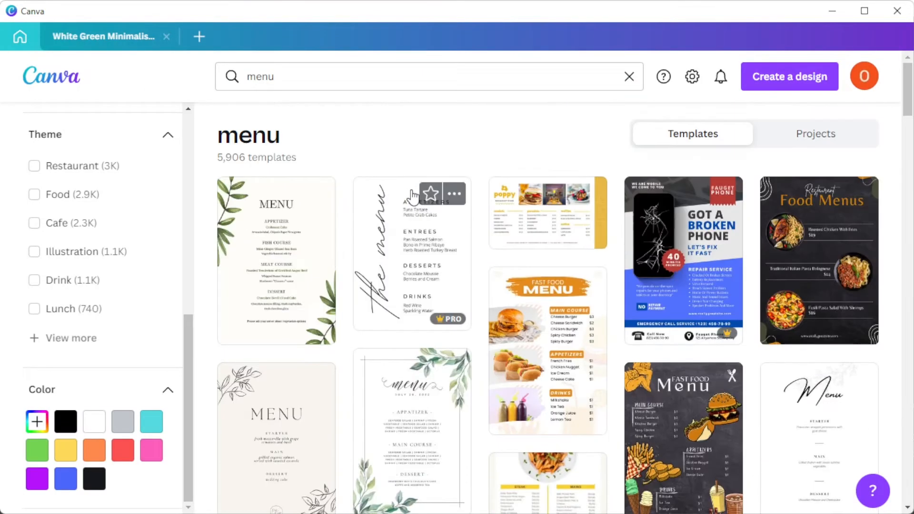
pyautogui.moveTo(458, 152)
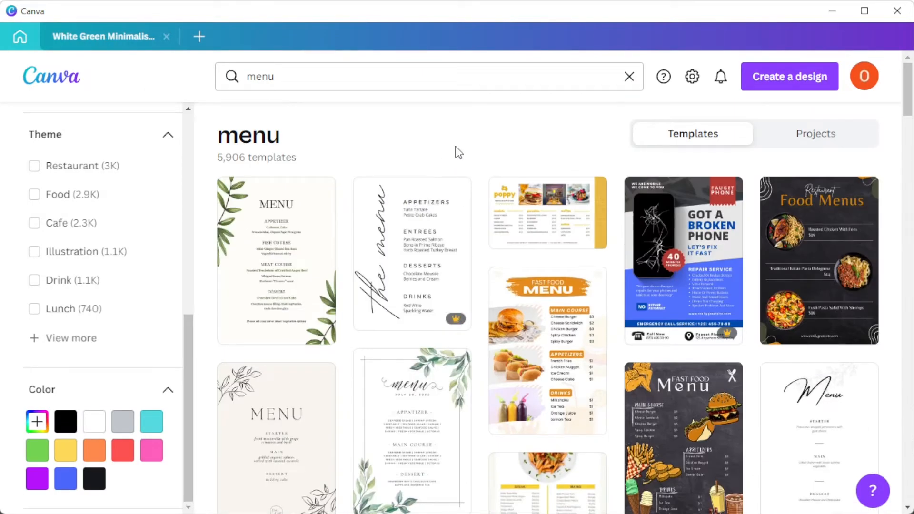
# Look up menu design sizes and open the White Green Minimalist landscape menu template
pyautogui.click(789, 76)
pyautogui.write('menu')
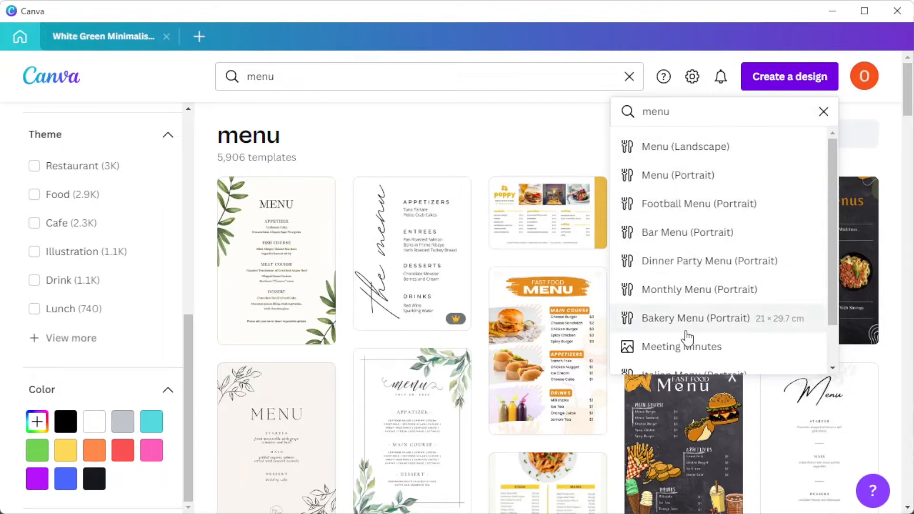
pyautogui.click(459, 157)
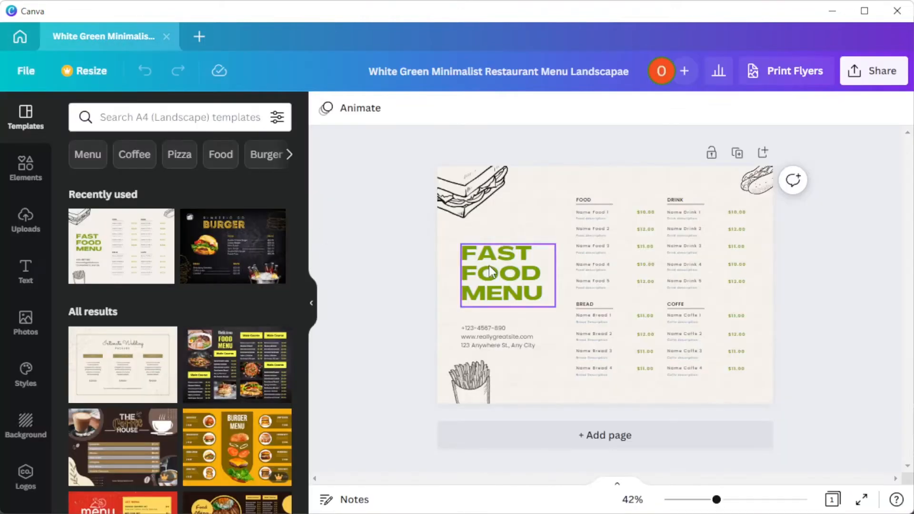
# Search Graphics for 'food' and 'sushi' sketches and add a sketched sushi platter
pyautogui.click(505, 274)
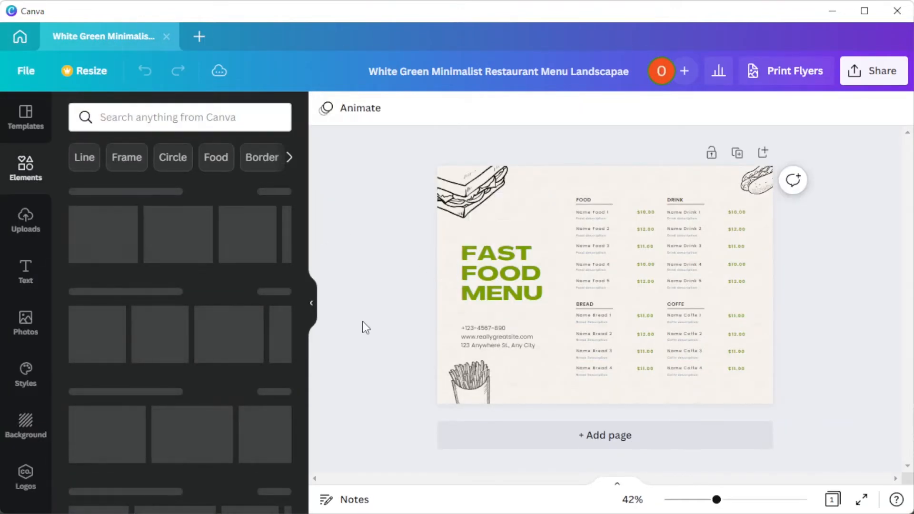
pyautogui.scroll(-3)
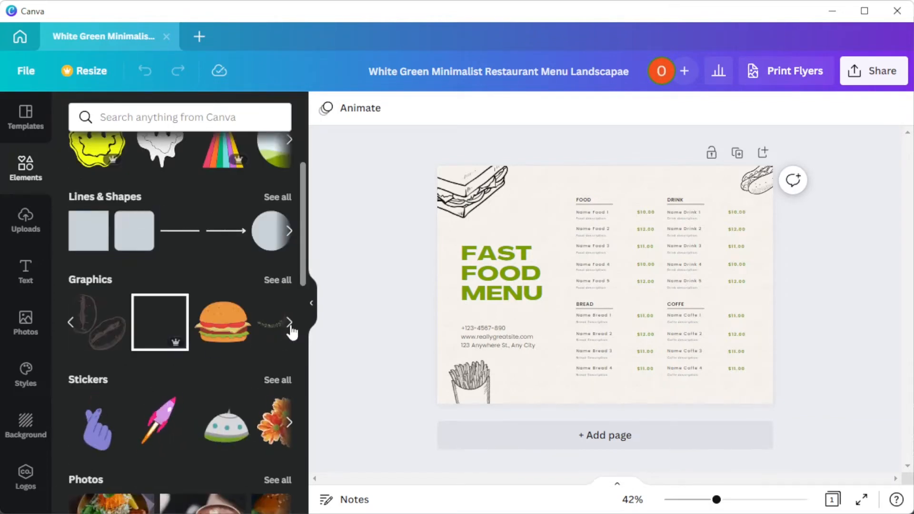
pyautogui.click(473, 388)
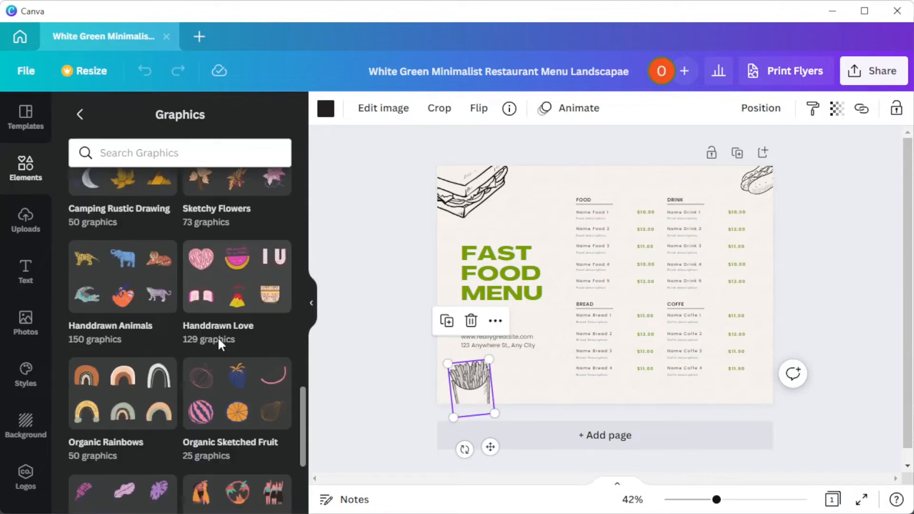
pyautogui.write('food')
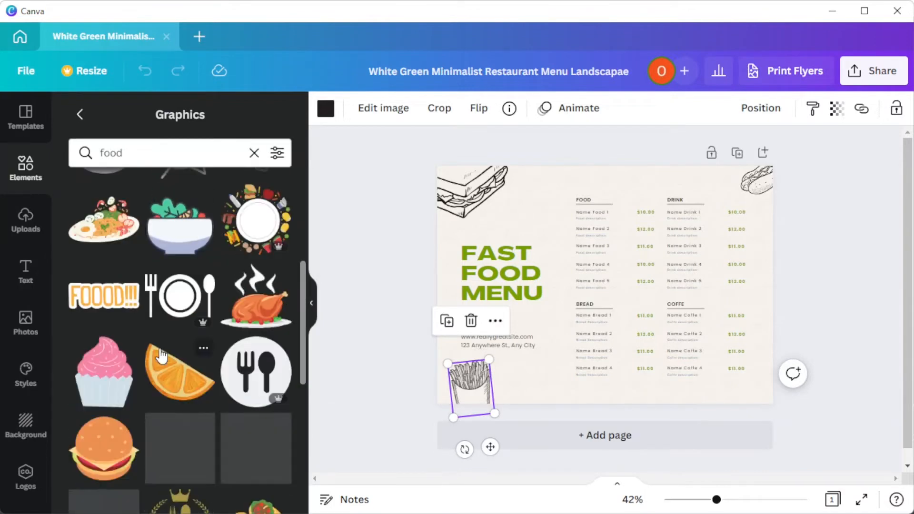
pyautogui.scroll(-3)
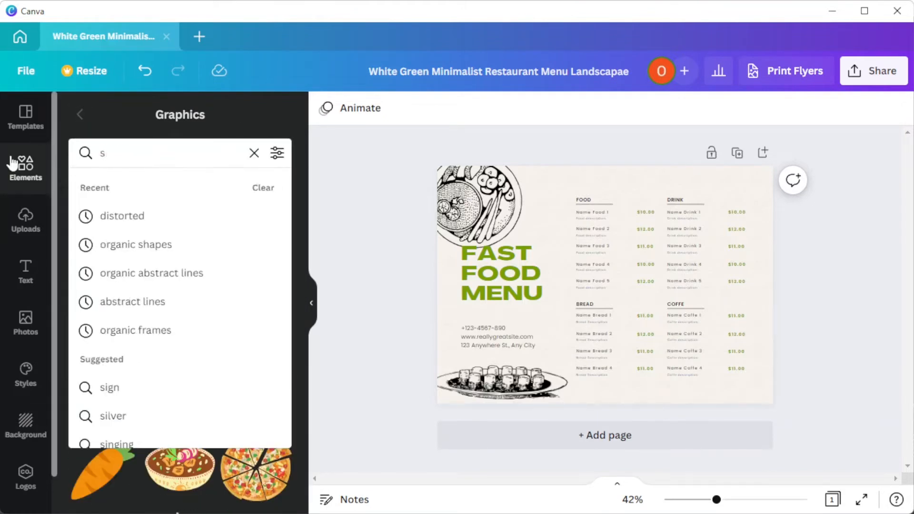
pyautogui.write('sushi')
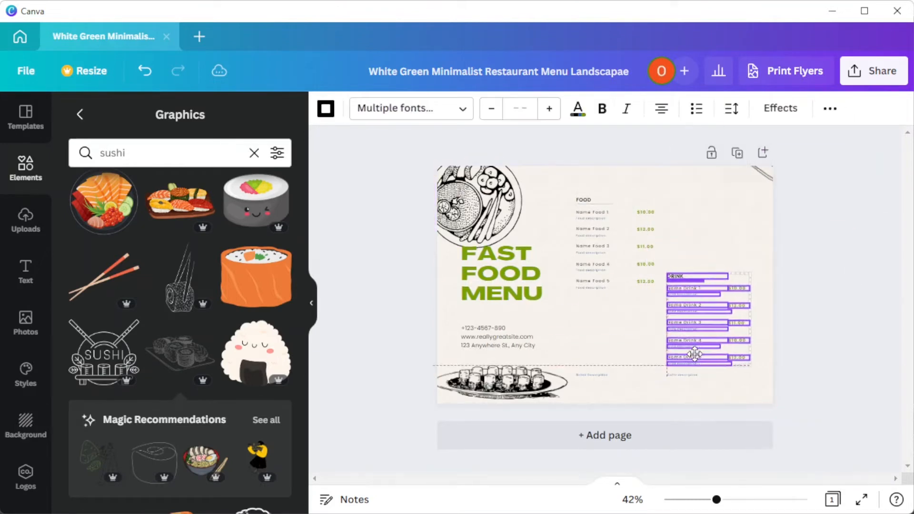
pyautogui.click(25, 218)
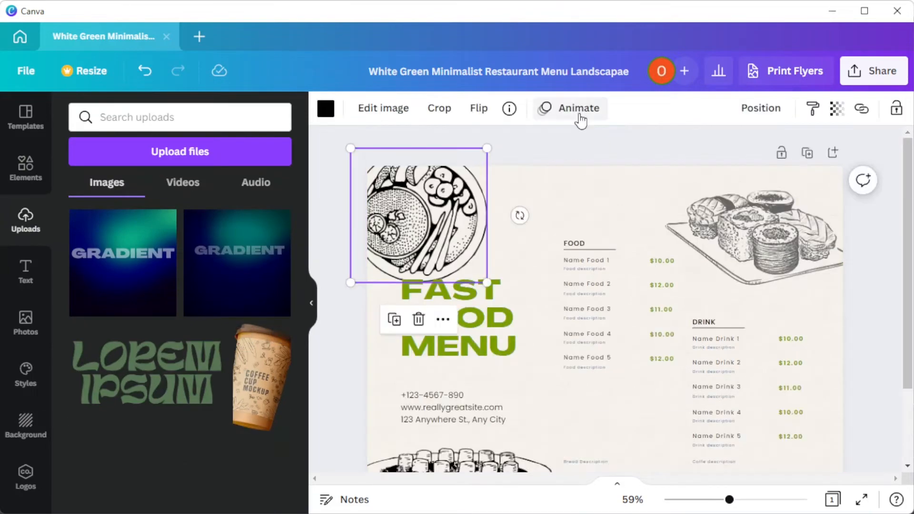
# Give the Asian Fusion menu a Stomp entrance animation
pyautogui.click(569, 108)
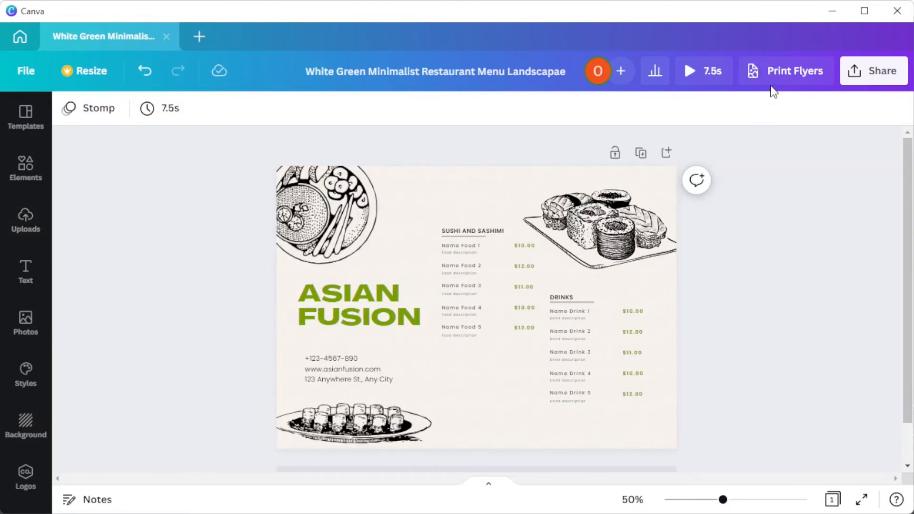
# Order 50 A4 flyers on Deluxe paper with a Gloss finish and continue
pyautogui.click(785, 71)
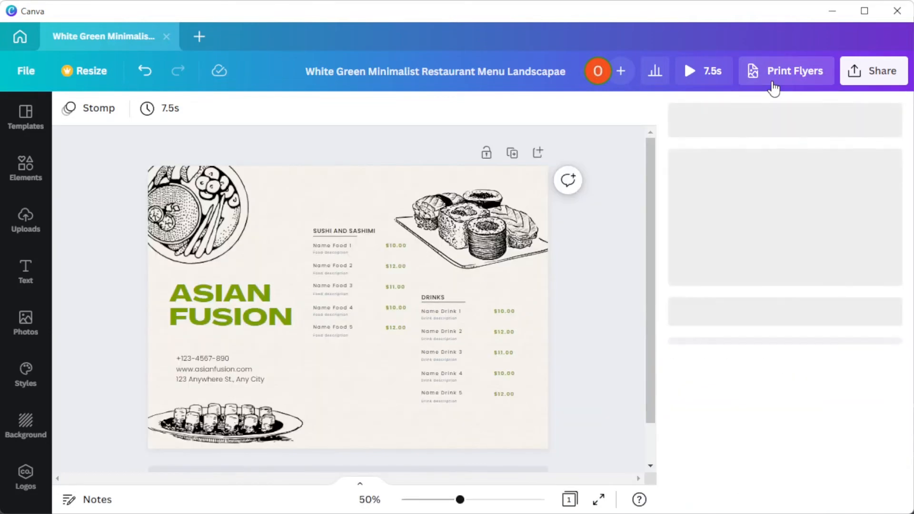
pyautogui.click(785, 71)
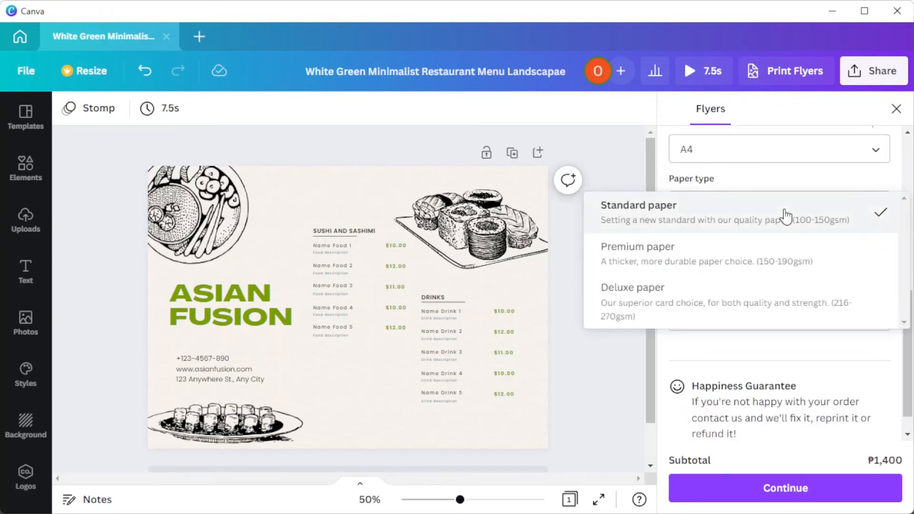
pyautogui.click(632, 287)
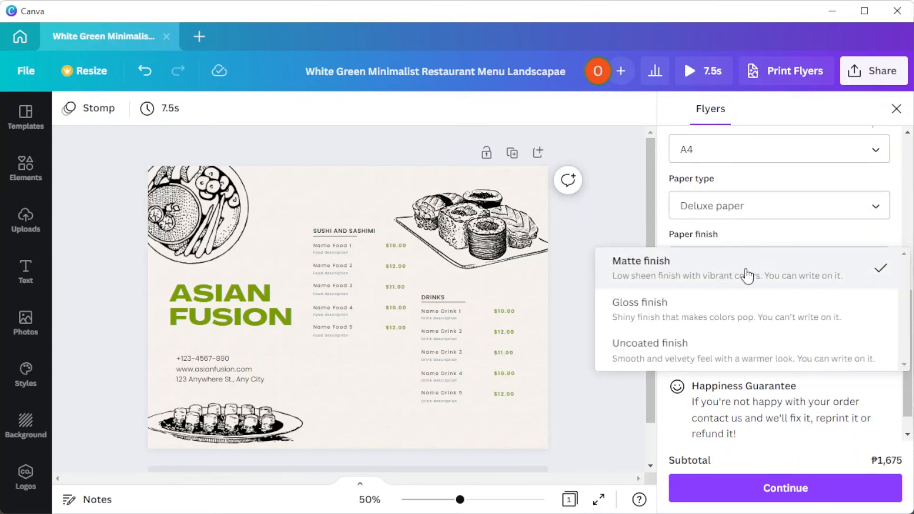
pyautogui.click(640, 302)
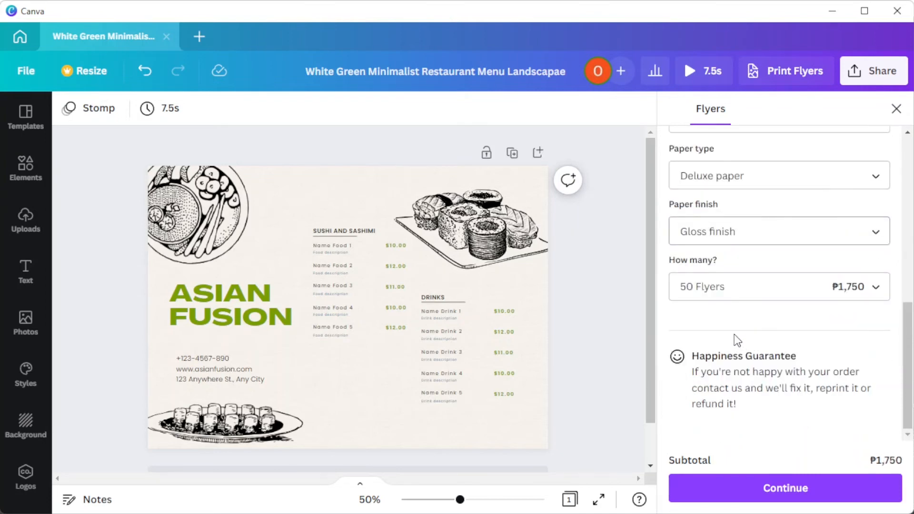
pyautogui.click(785, 488)
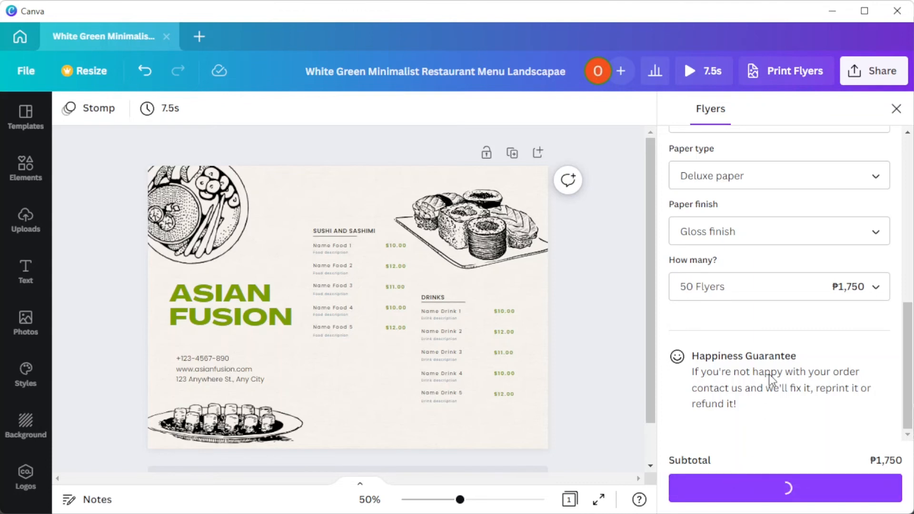
pyautogui.click(784, 488)
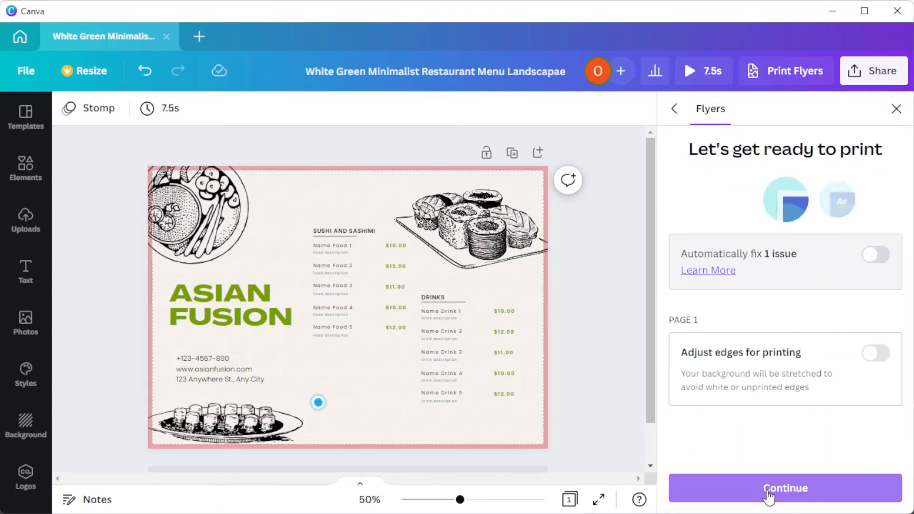
# Pass the print-readiness check, check out, and scroll the shipping details form
pyautogui.click(784, 488)
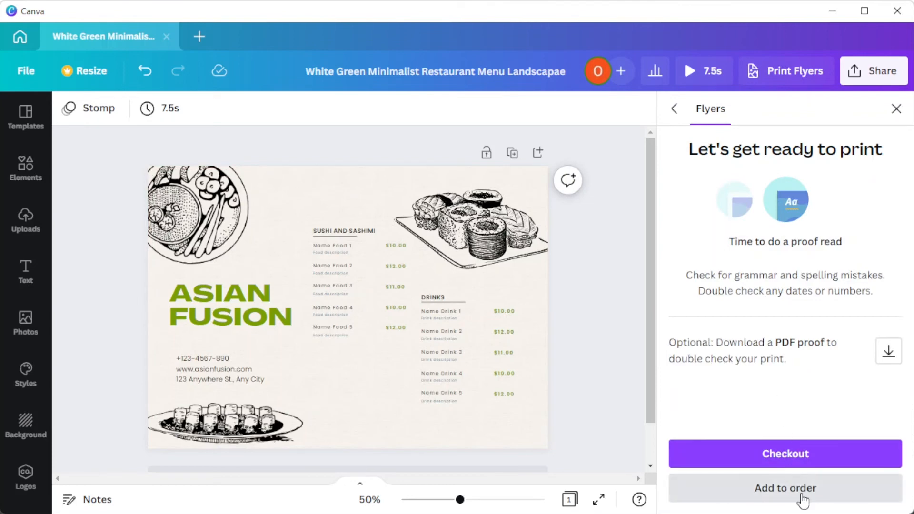
pyautogui.click(784, 455)
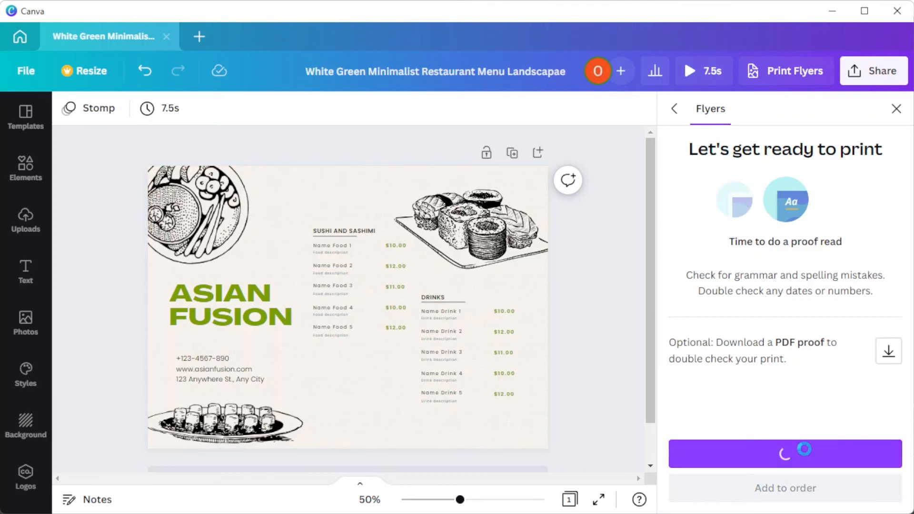
pyautogui.click(784, 454)
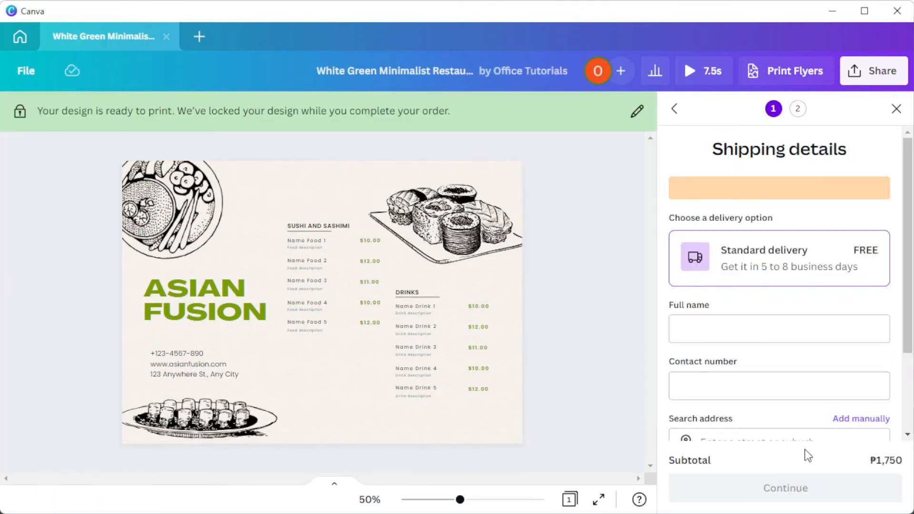
pyautogui.scroll(-3)
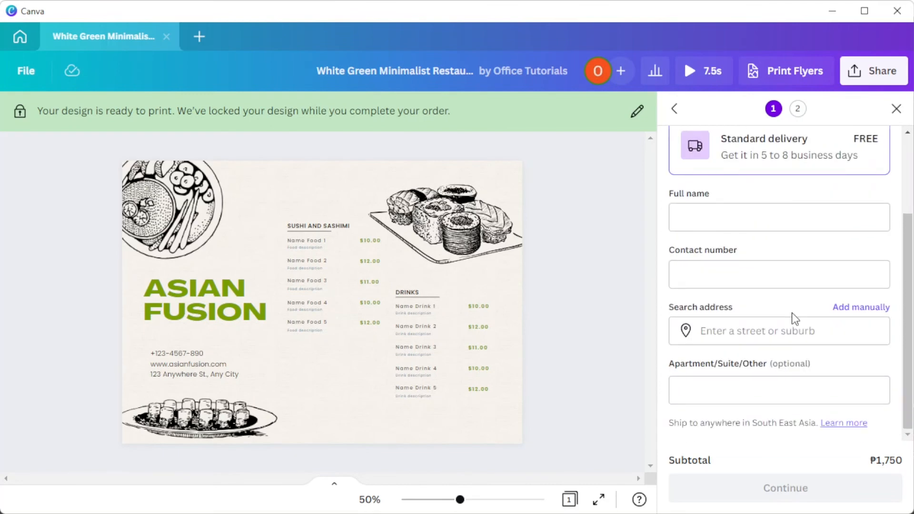